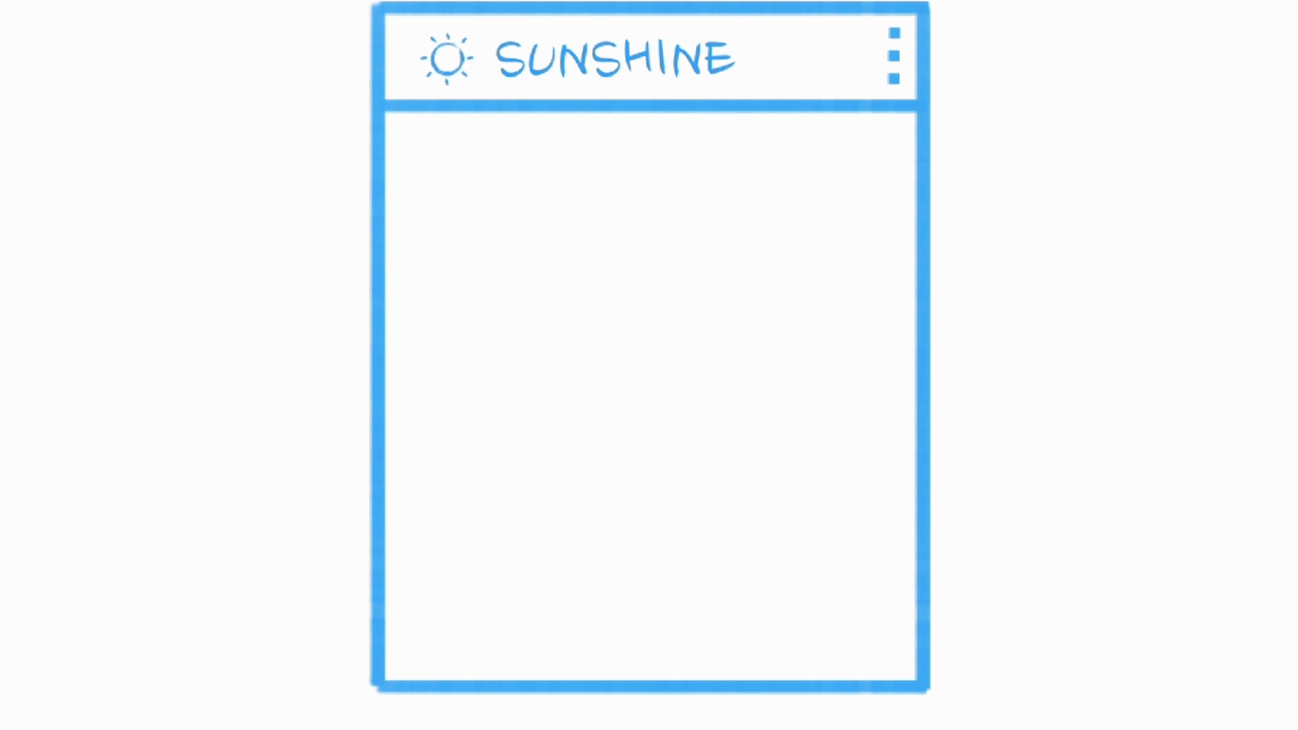
Reveal the Sunshine overflow menu listing Map Location and Refresh from the three-dot icon.
{"action": "left_click", "coordinate": [892, 53]}
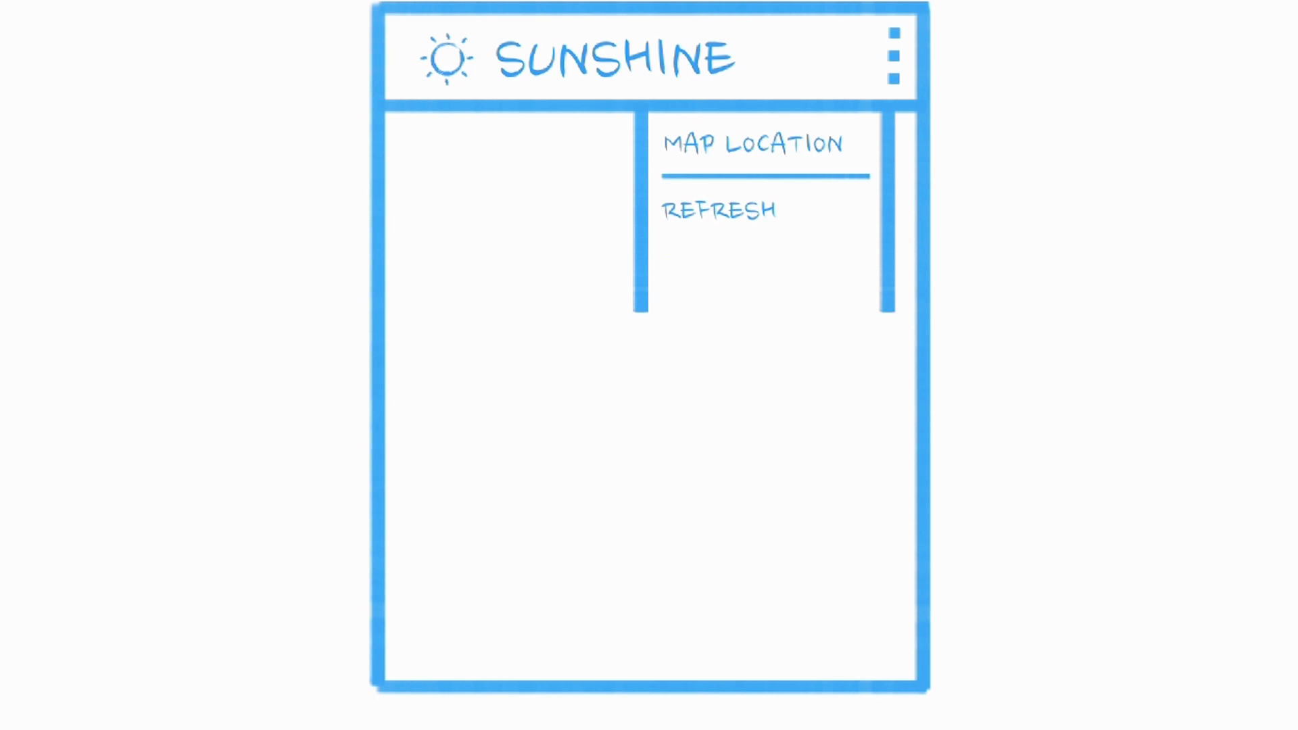